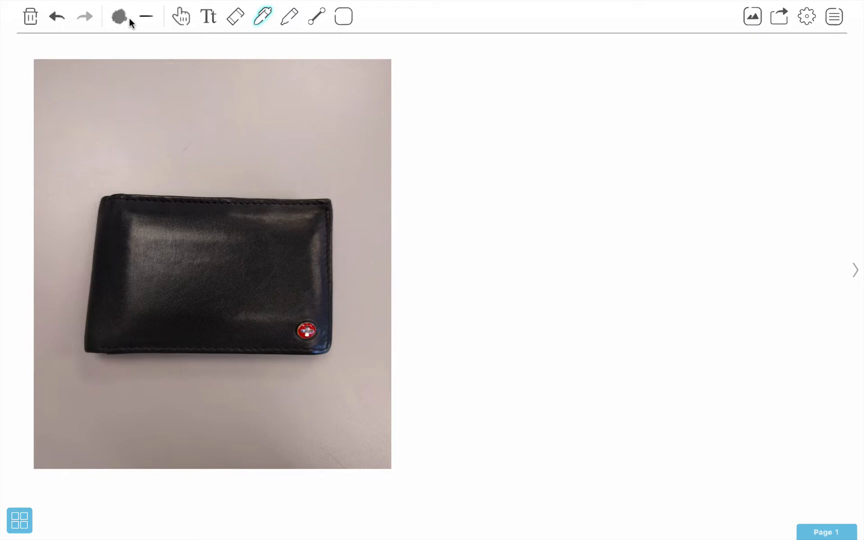
# - Switch the pen ink colour to yellow, briefly picking red first
pyautogui.click(118, 15)
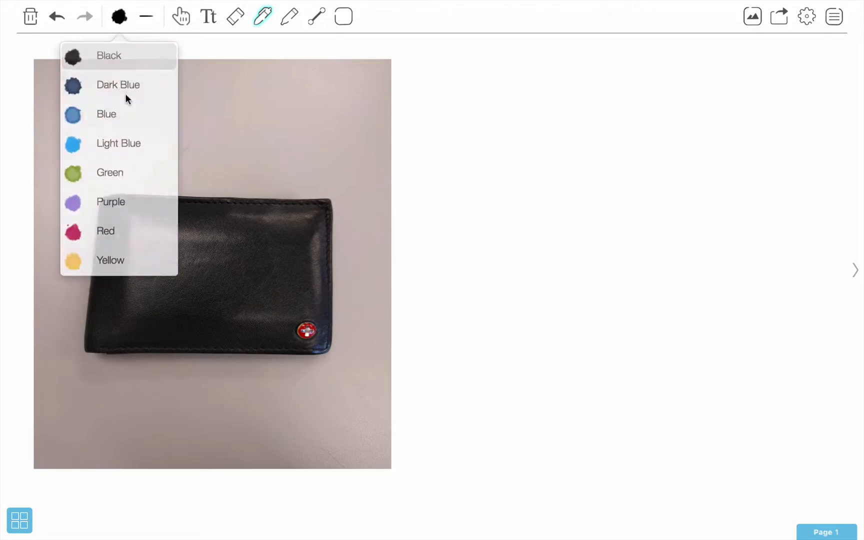
pyautogui.click(105, 231)
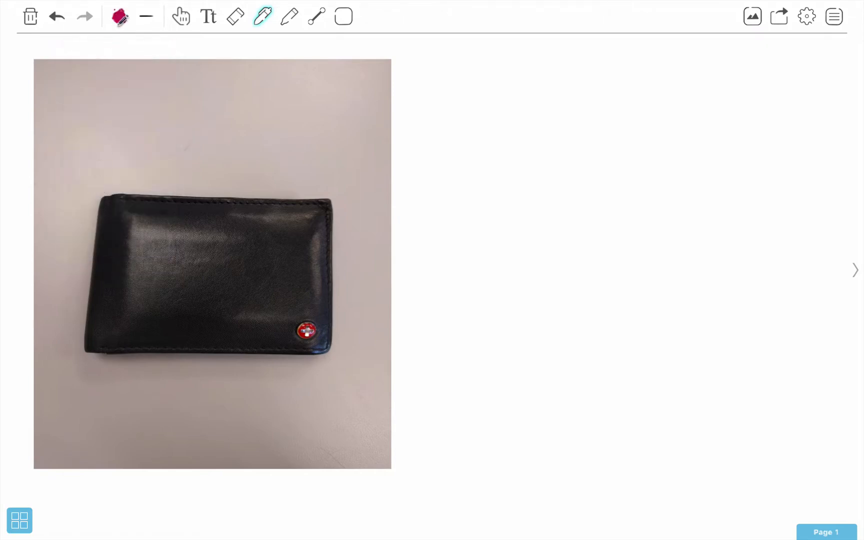
pyautogui.click(119, 16)
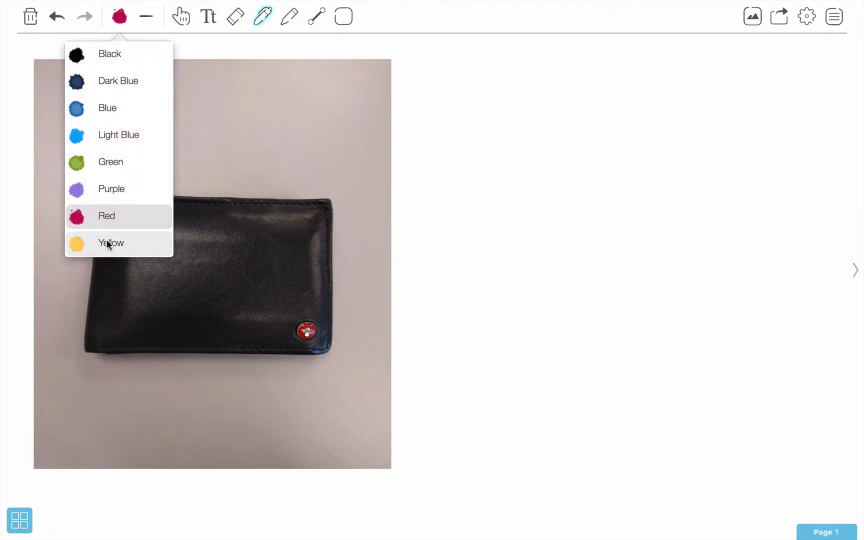
pyautogui.click(111, 243)
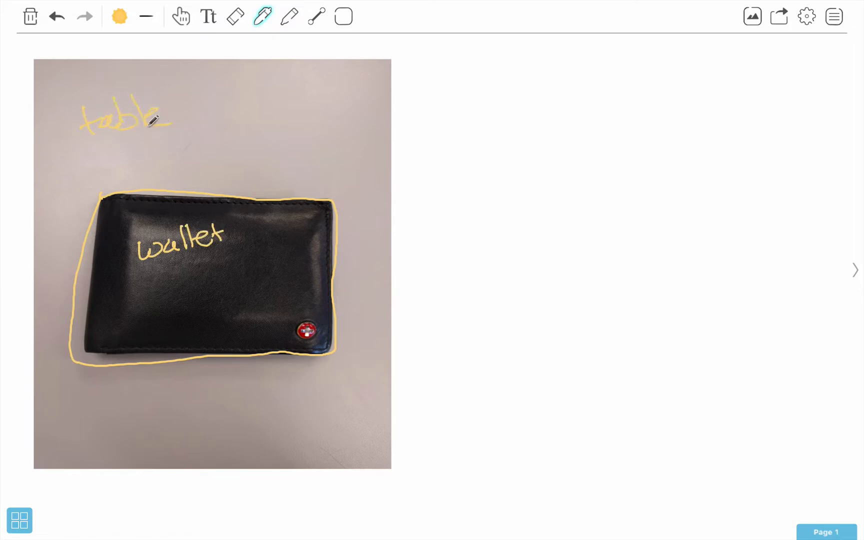
# - Draw a yellow line under the handwritten word 'table'
pyautogui.moveTo(85, 140); pyautogui.dragTo(177, 129)
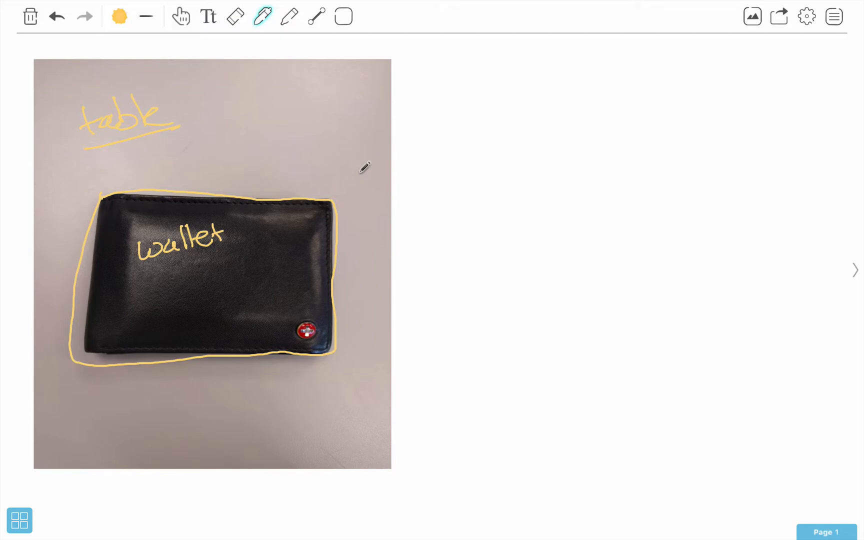
# - Switch the pen ink colour back to black
pyautogui.click(119, 16)
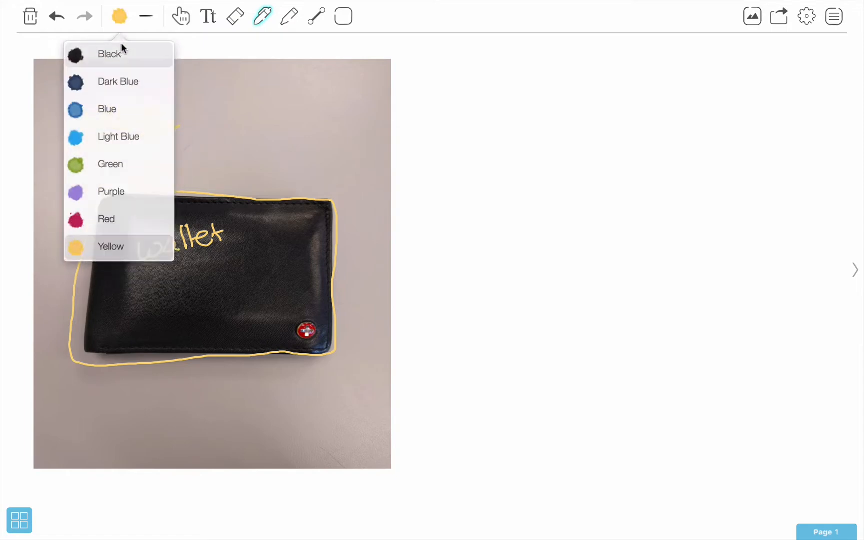
pyautogui.click(110, 54)
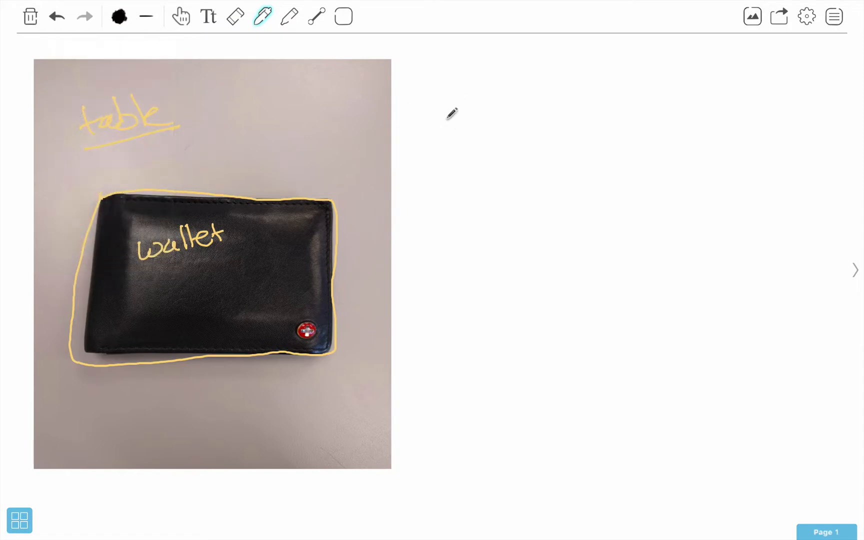
pyautogui.moveTo(460, 59)
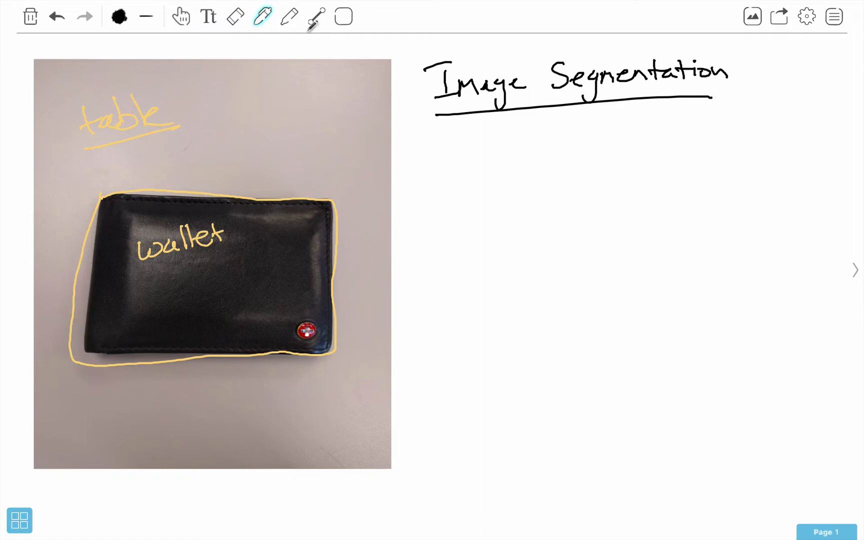
# - Erase the 'm' in 'Segmentation' with the eraser, then return to the pen
pyautogui.click(236, 16)
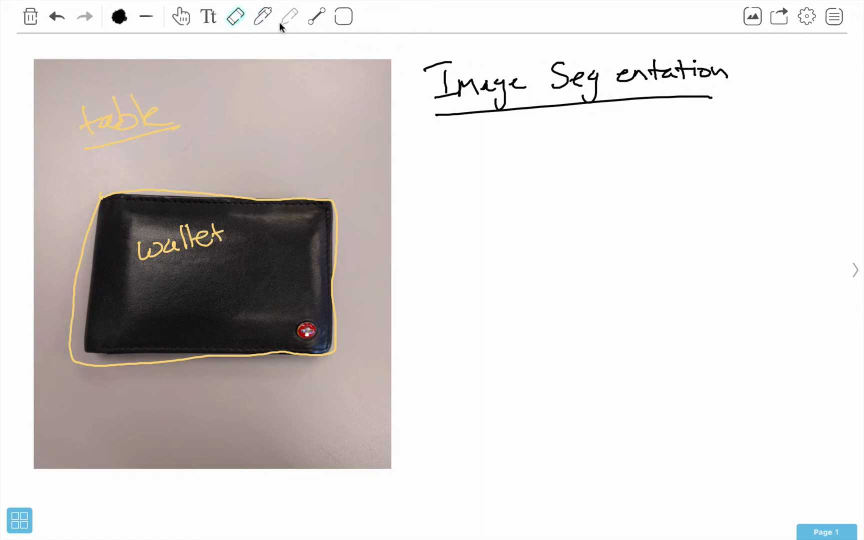
pyautogui.click(263, 16)
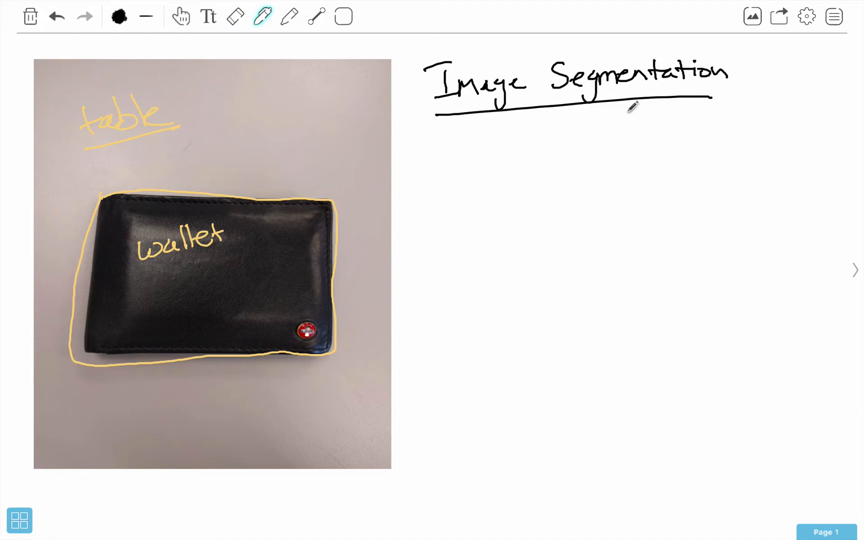
pyautogui.moveTo(234, 186)
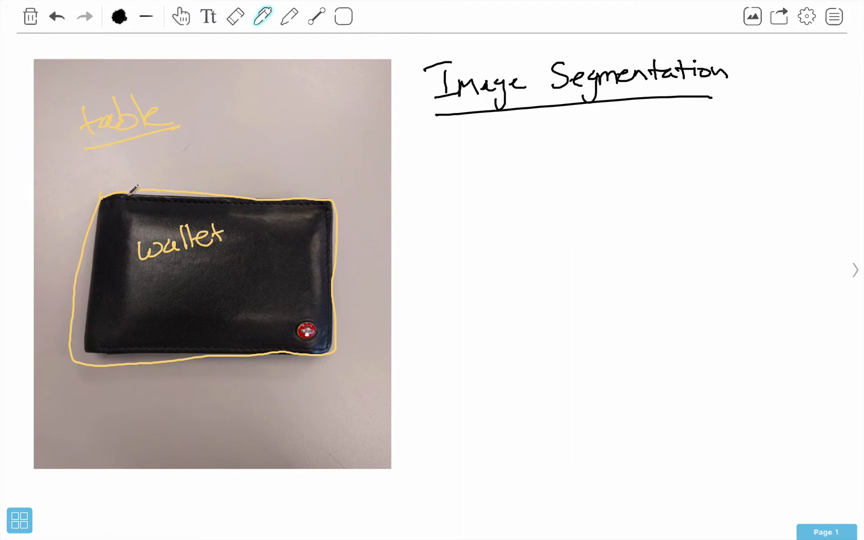
pyautogui.moveTo(145, 279)
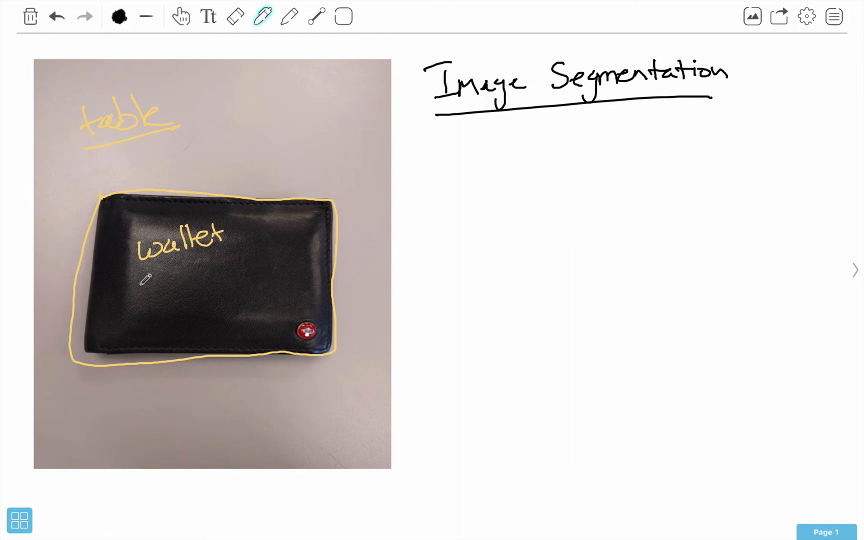
pyautogui.moveTo(290, 182)
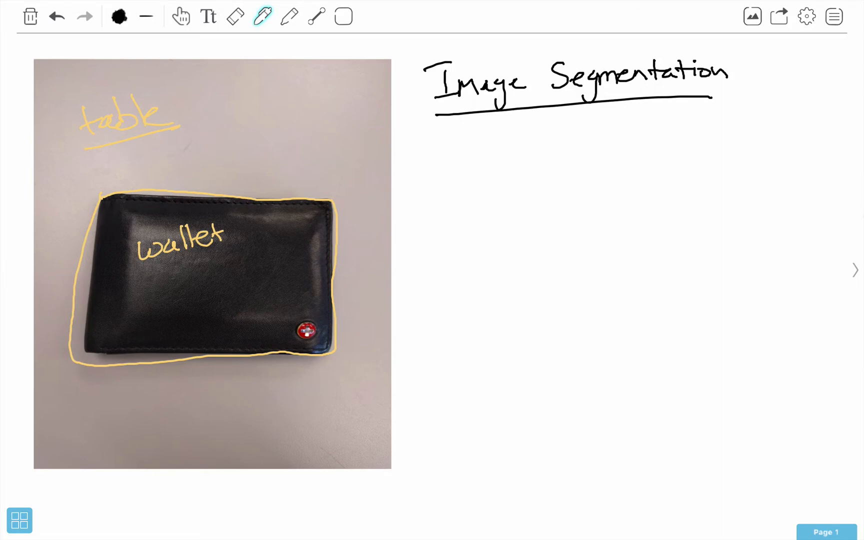
# - Go to whiteboard page 2 with the card, pencils and pen photo
pyautogui.click(854, 270)
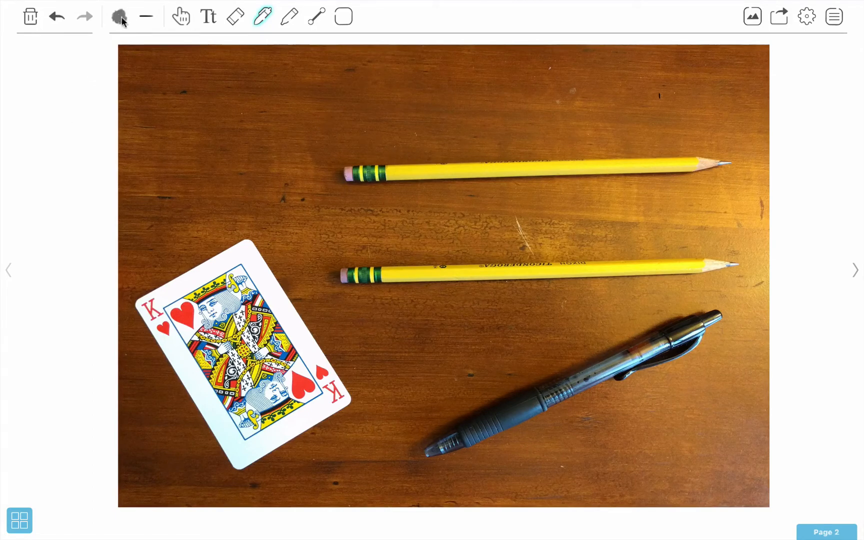
# - Set the pen ink colour to purple and reopen the colour list
pyautogui.click(119, 15)
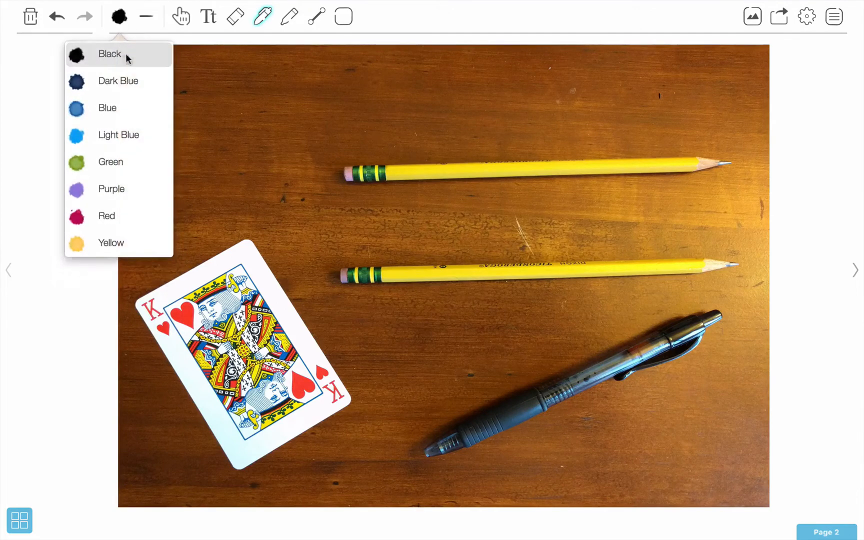
pyautogui.moveTo(108, 216)
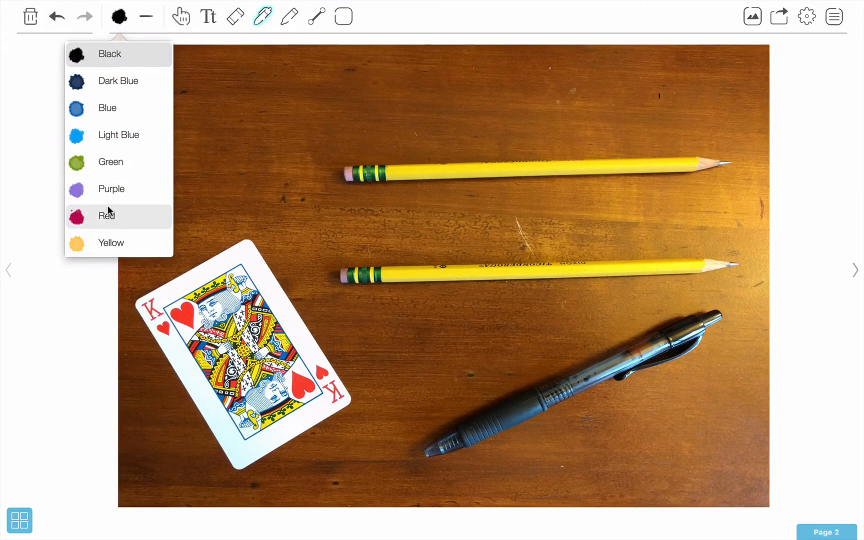
pyautogui.moveTo(111, 189)
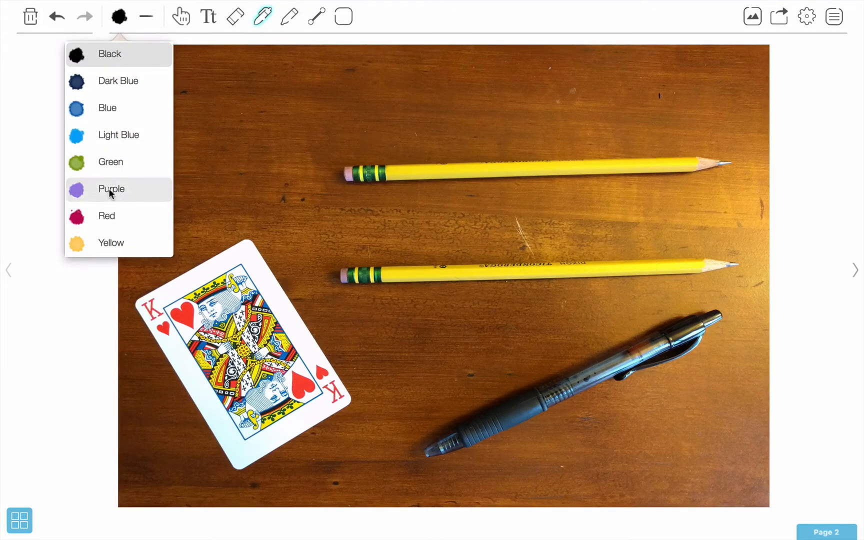
pyautogui.click(111, 189)
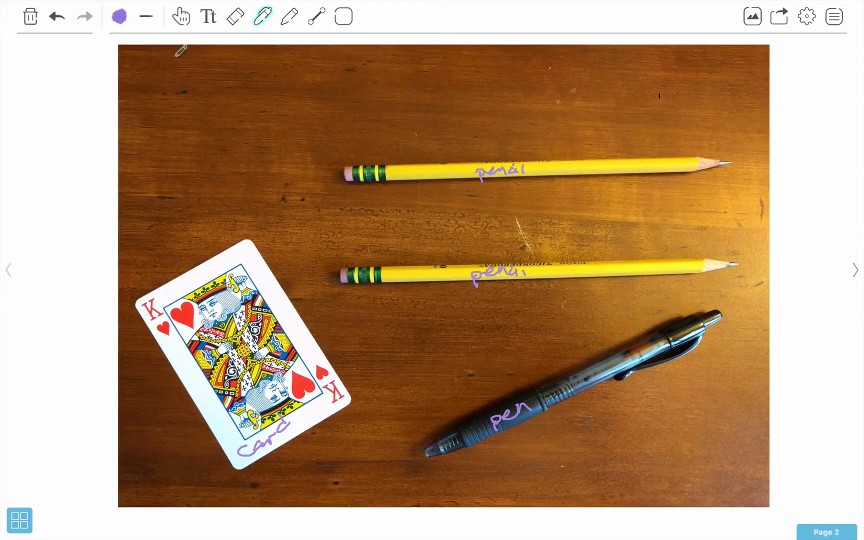
pyautogui.click(119, 16)
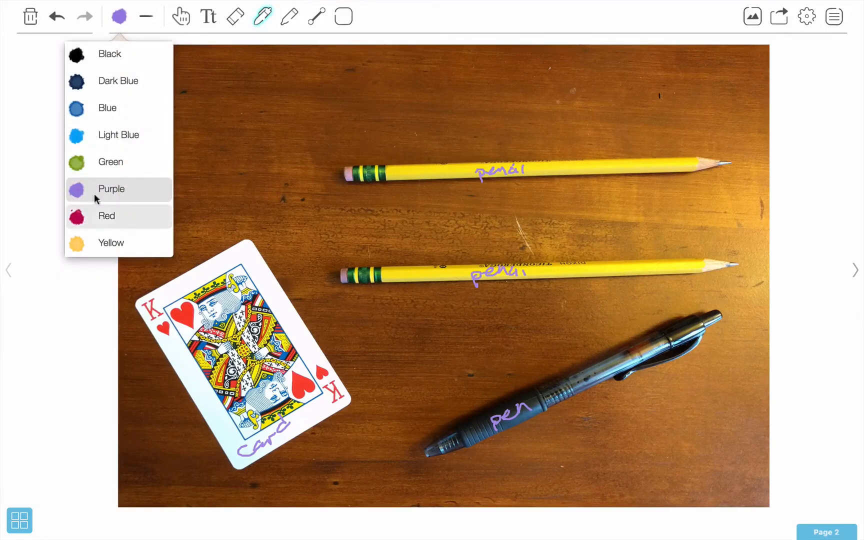
pyautogui.moveTo(130, 150)
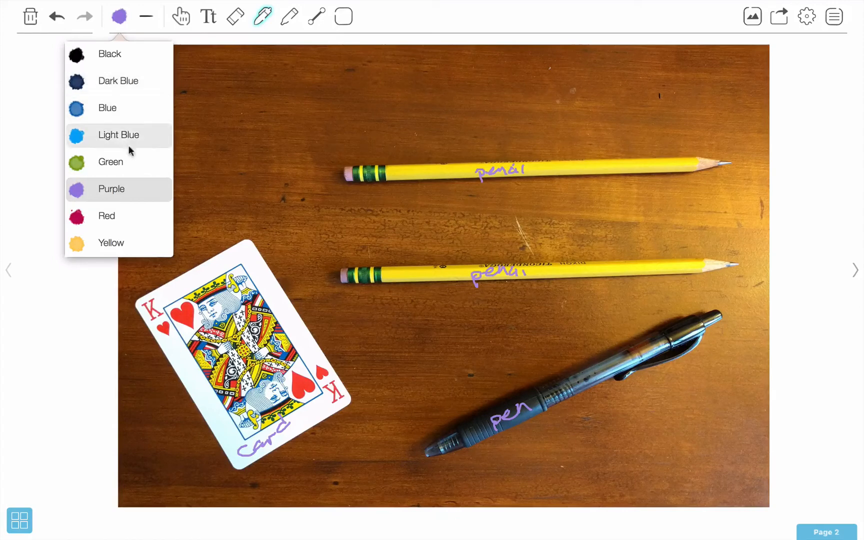